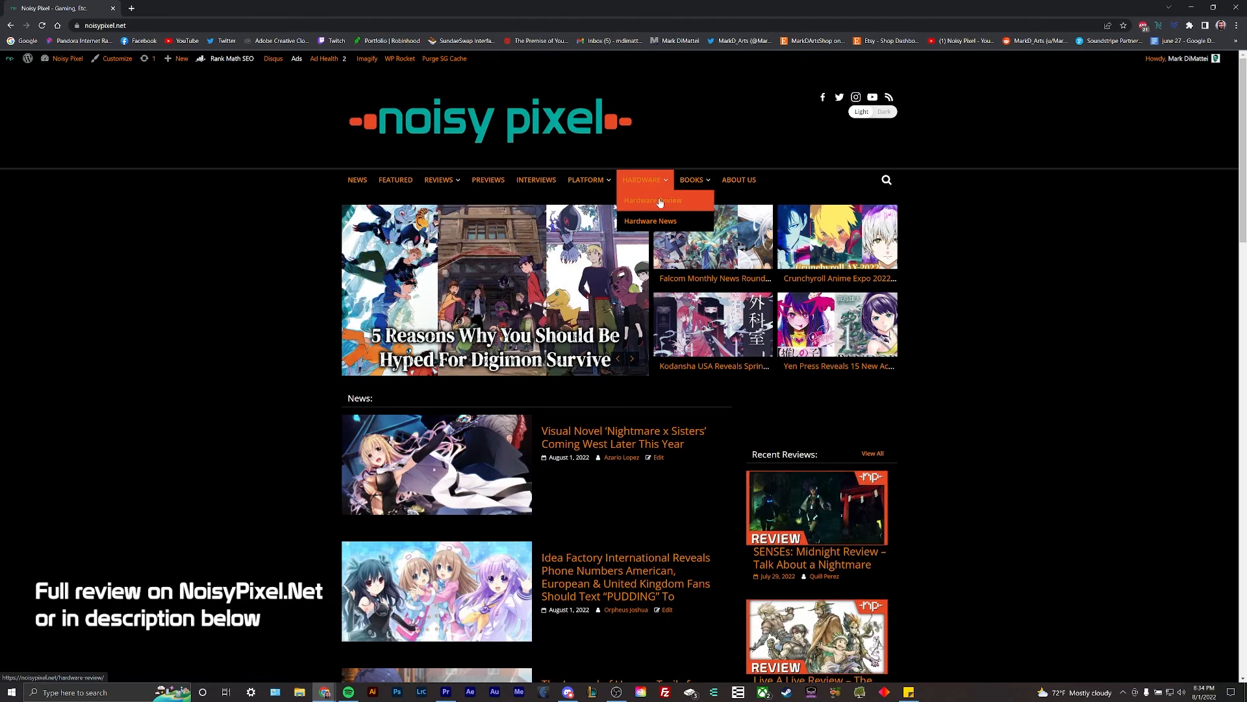
Open the Hardware Review archive from the Hardware menu, listing reviews like the HP Omen 27U
{"action": "left_click", "coordinate": [652, 199]}
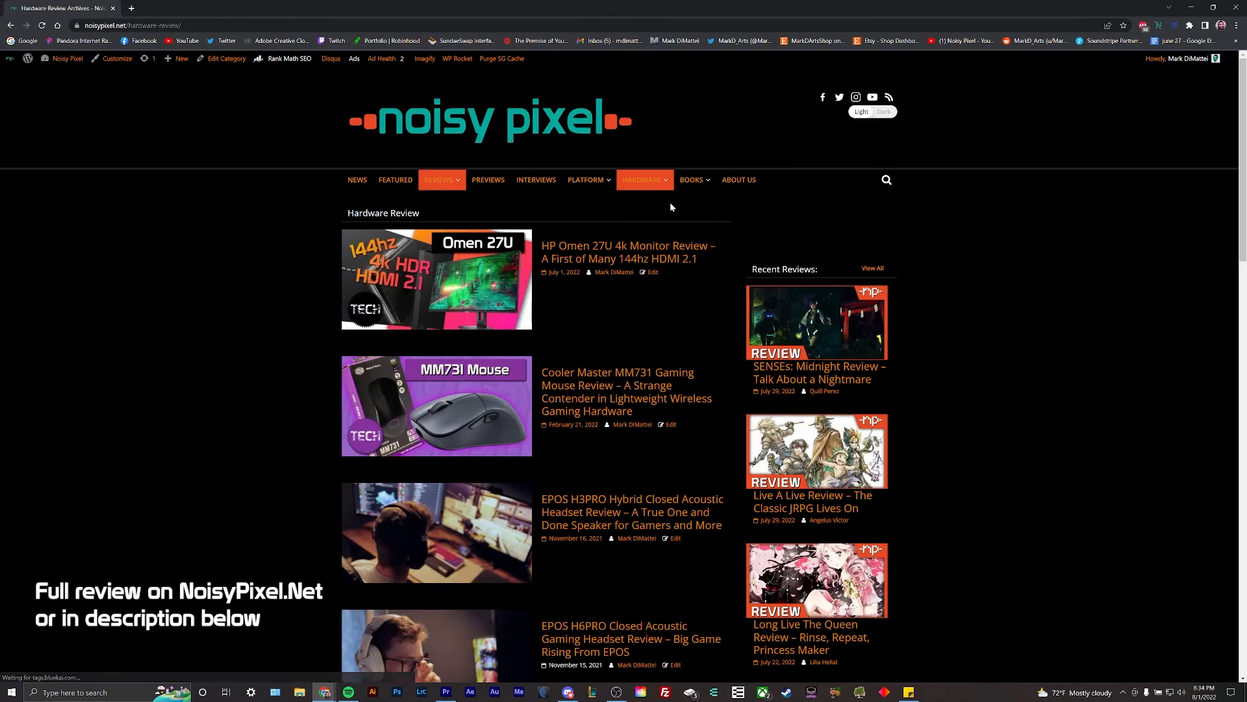